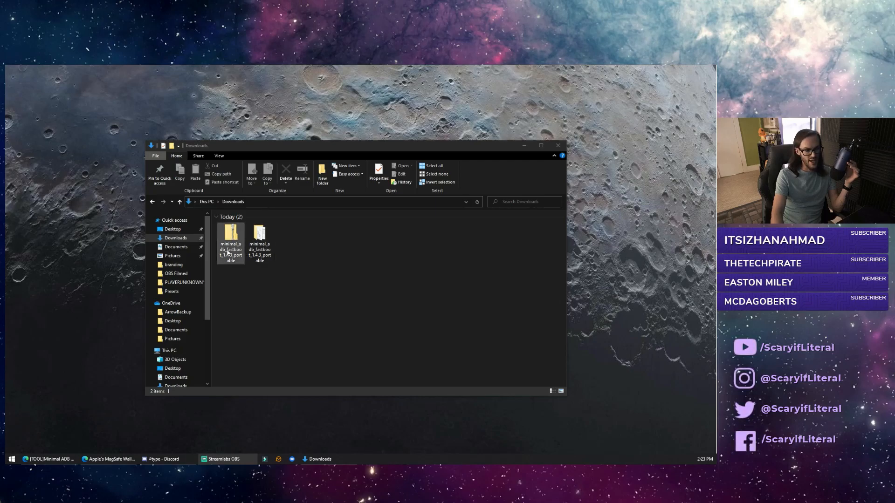
# - Open the minimal_adb_fastboot_1.4.3_portable folder in Downloads to show the adb and fastboot files
pyautogui.rightClick(231, 240)
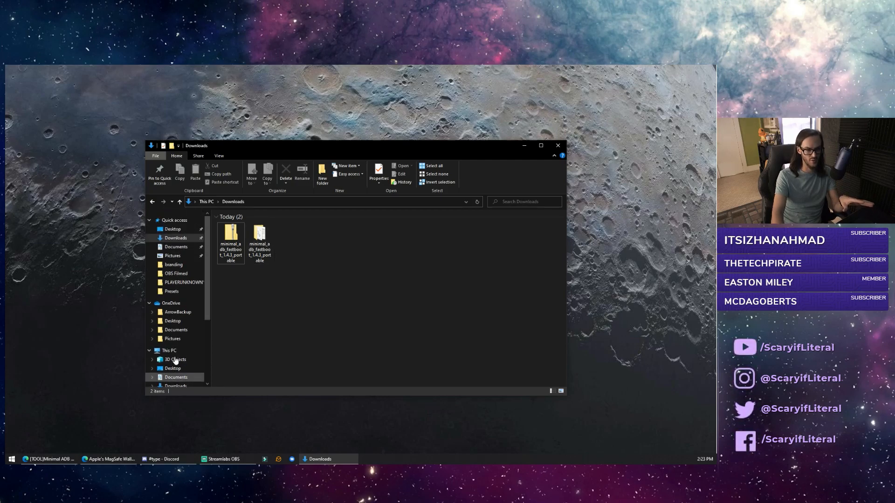
pyautogui.doubleClick(231, 234)
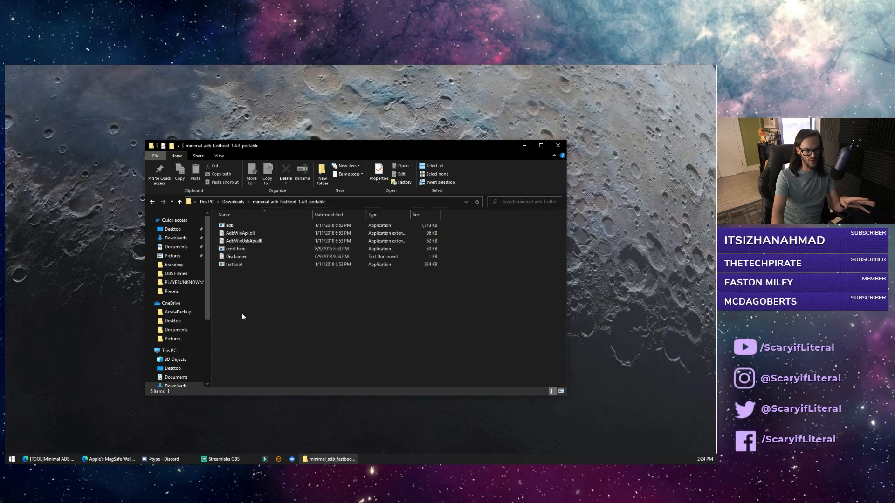
pyautogui.moveTo(253, 315)
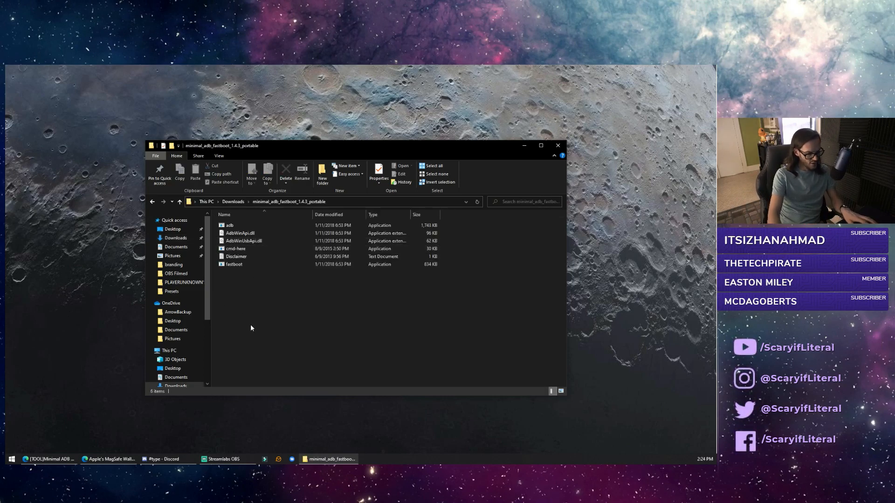
# - Launch 'Open PowerShell window here' from the folder's context menu
pyautogui.rightClick(250, 327)
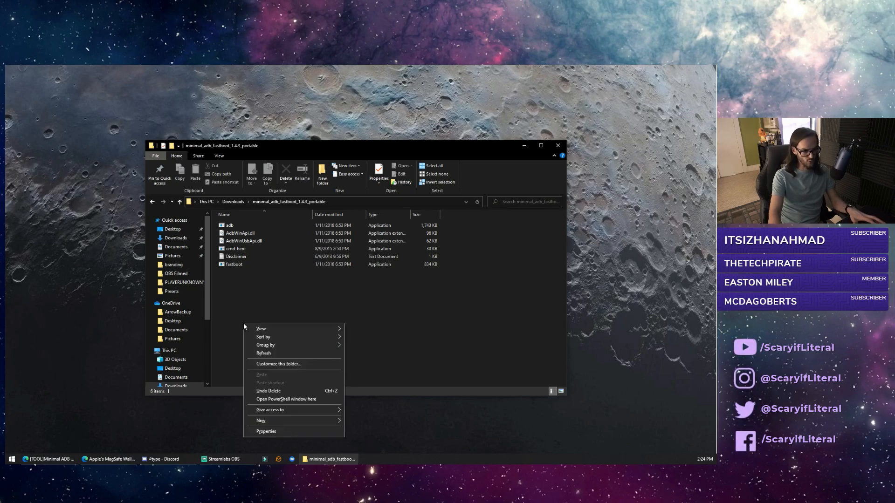
pyautogui.moveTo(285, 399)
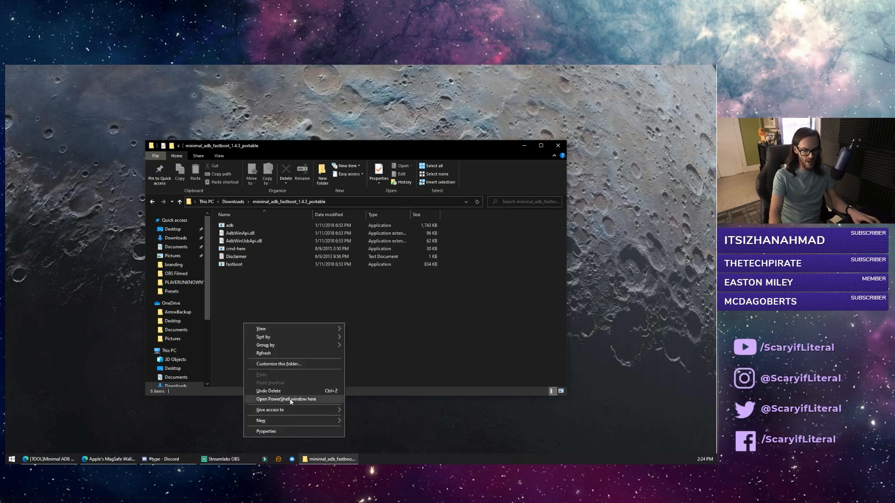
pyautogui.click(286, 399)
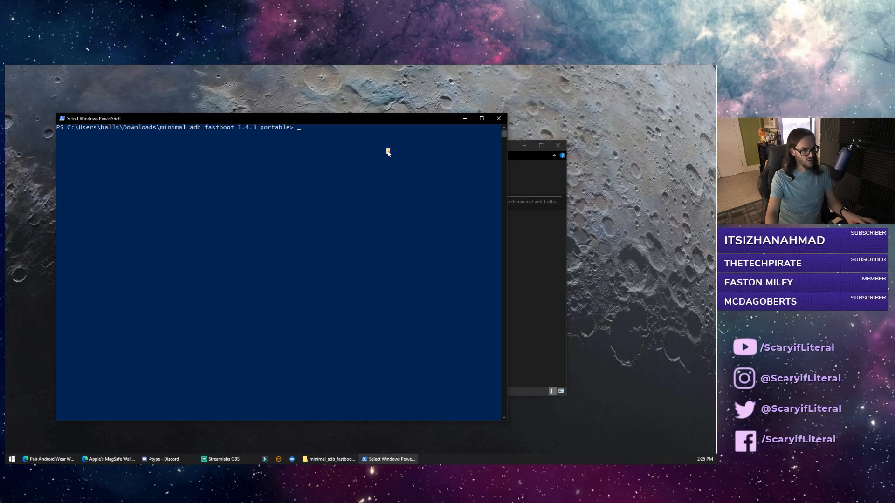
# - Run adb connect 192.168.1.29:5555, which reports the device is already connected
pyautogui.write('adb connect 192.168.1.')
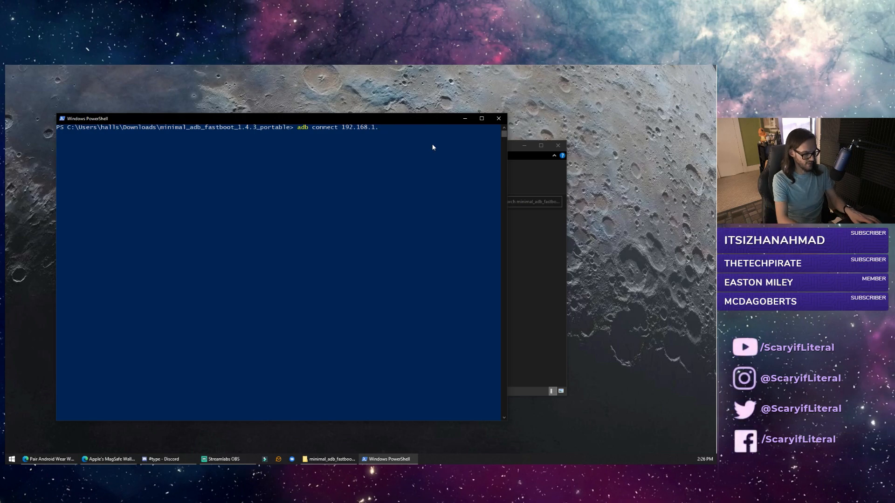
pyautogui.write('29:5555')
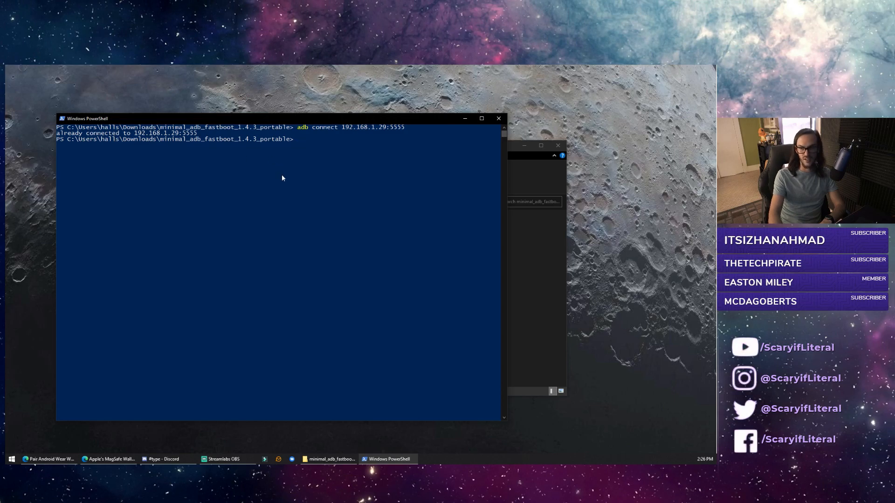
# - Run adb shell "pm clear com.google.android.gms && reboot", then enter the REQUEST_DISCOVERABLE am start command
pyautogui.write('adb shell "pm clear com.google.android.gms && reboot"')
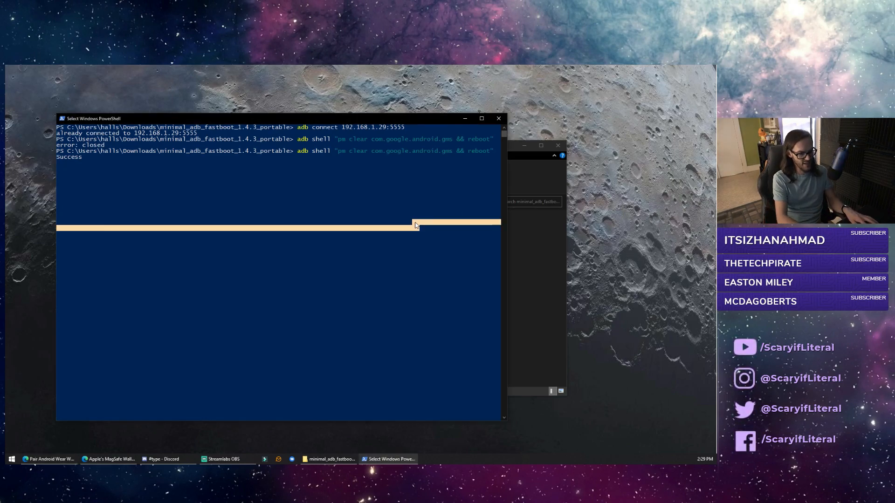
pyautogui.write('adb shell "am start -a android.bluetooth.adapter.action.REQUEST_DISCOVERABLE"')
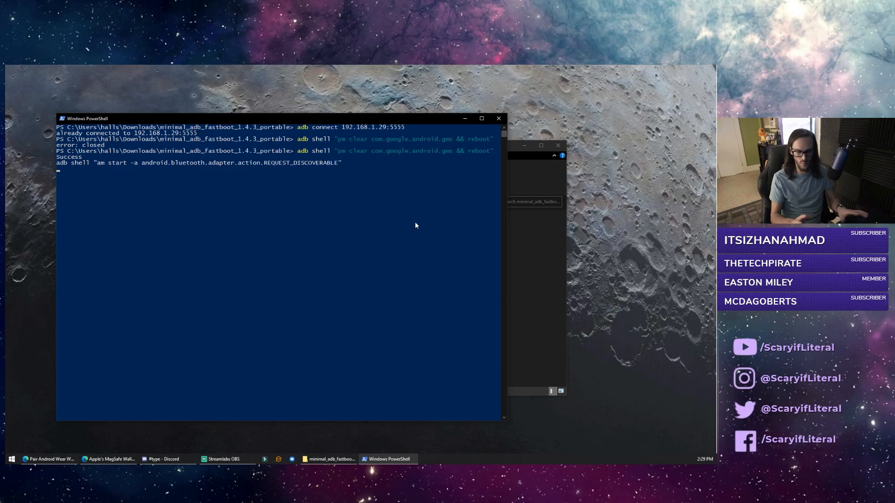